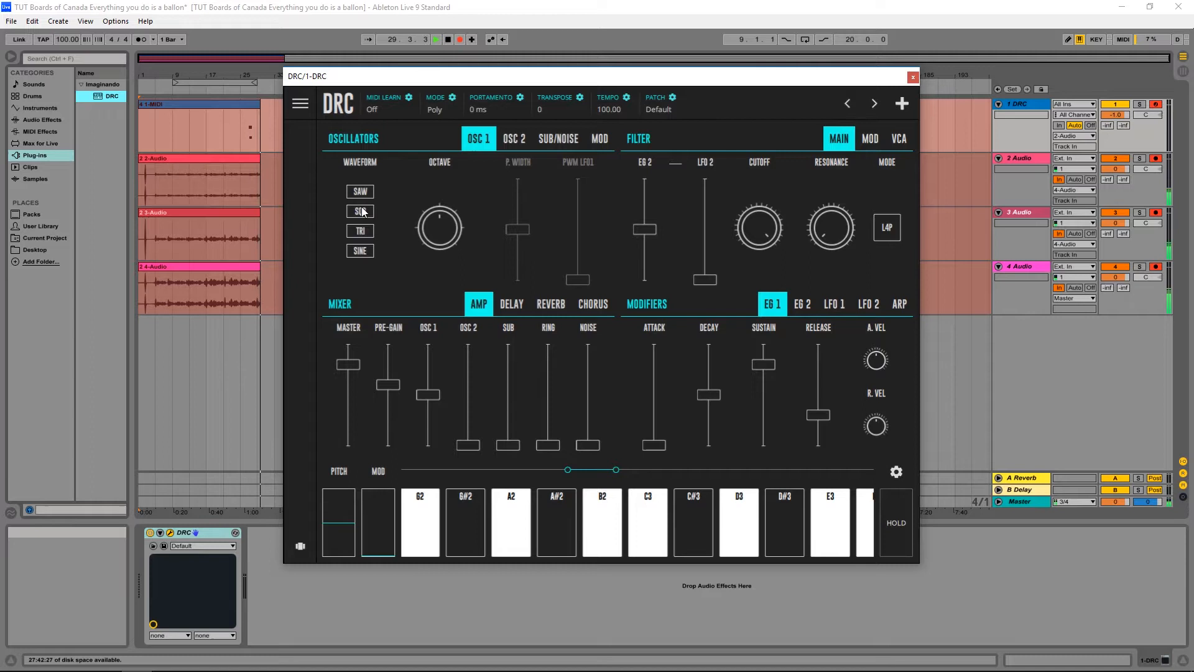
# Set OSC 1 to a square (SQR) wave and raise the OSC 2 mix fader to about 0.49.
pyautogui.click(359, 210)
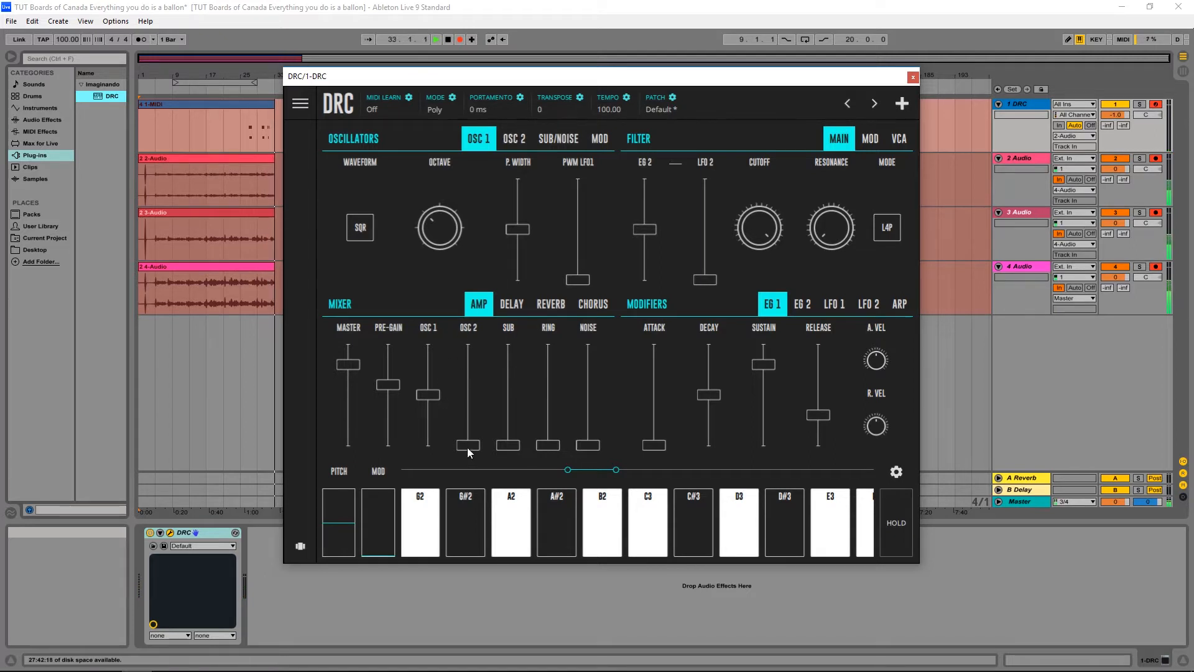
pyautogui.moveTo(468, 446); pyautogui.dragTo(468, 400)
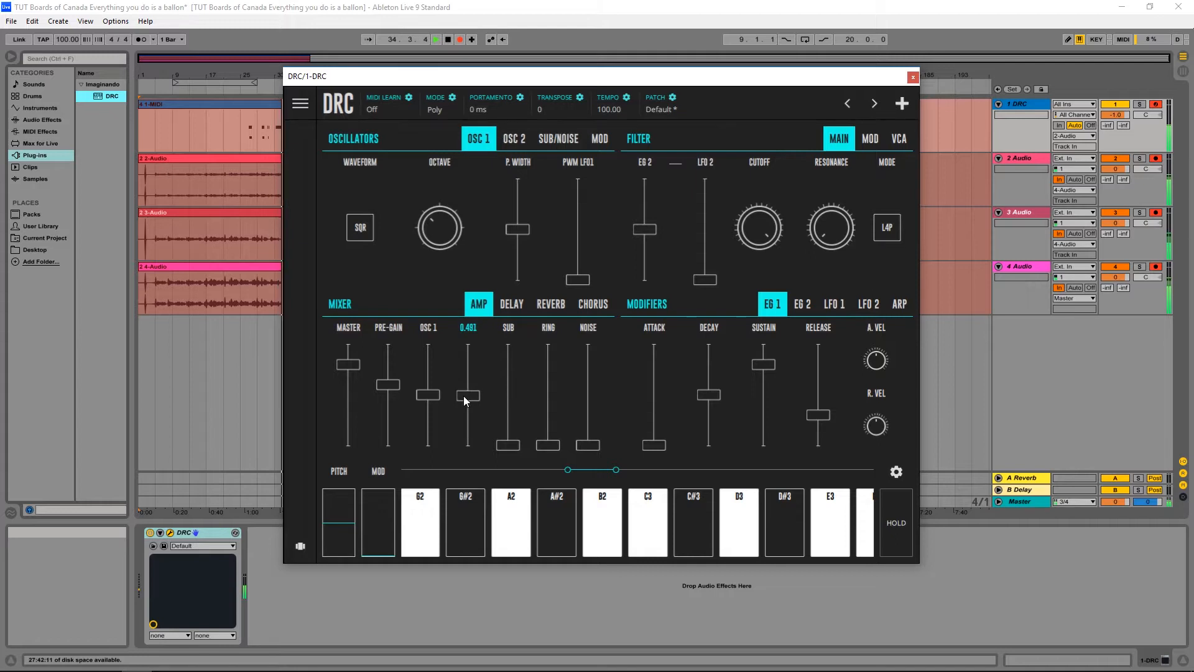
# Detune oscillator 2 slightly with its FINE knob, around 0.13.
pyautogui.click(513, 138)
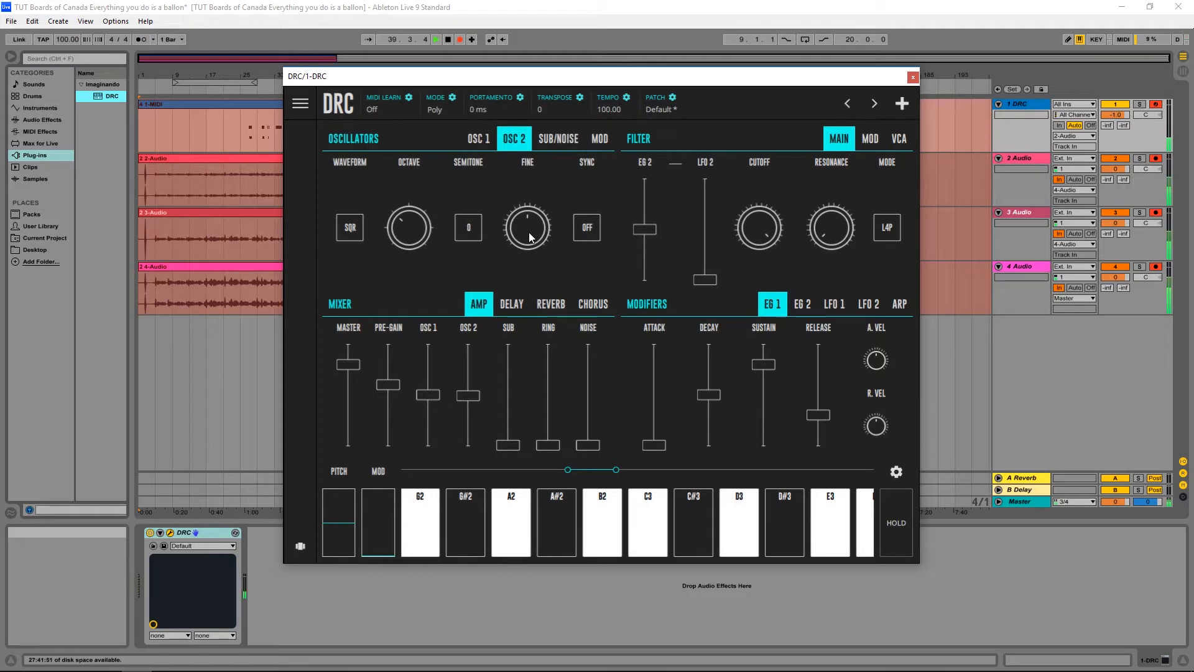
pyautogui.moveTo(526, 227); pyautogui.dragTo(524, 217)
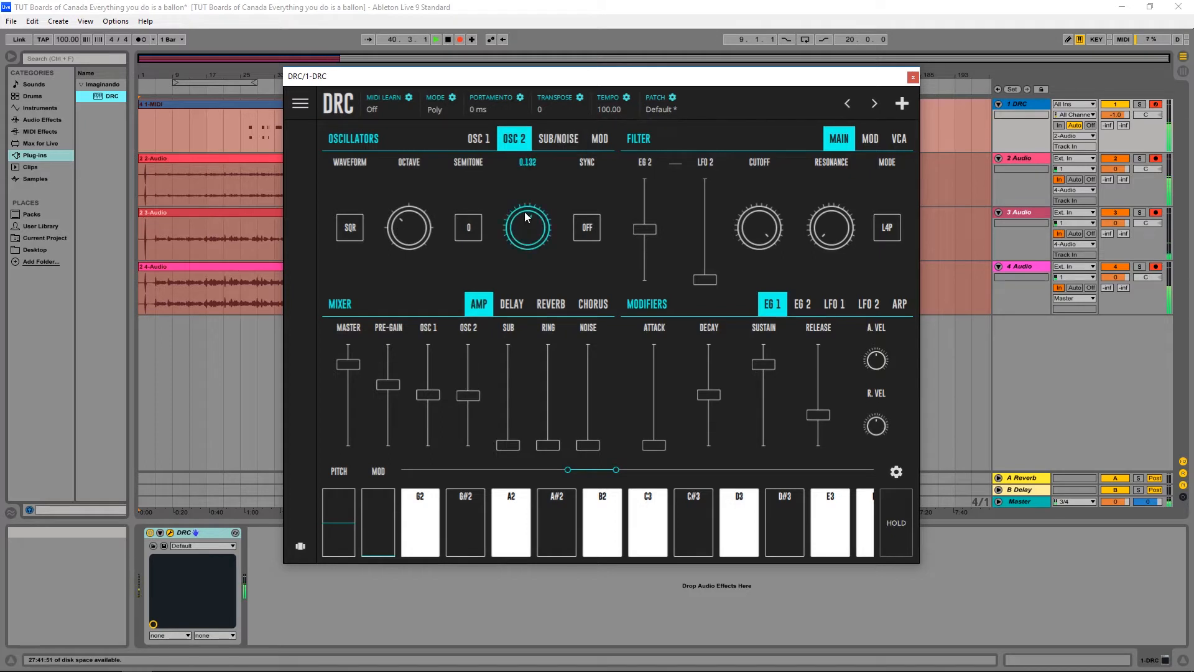
pyautogui.moveTo(526, 225); pyautogui.dragTo(526, 244)
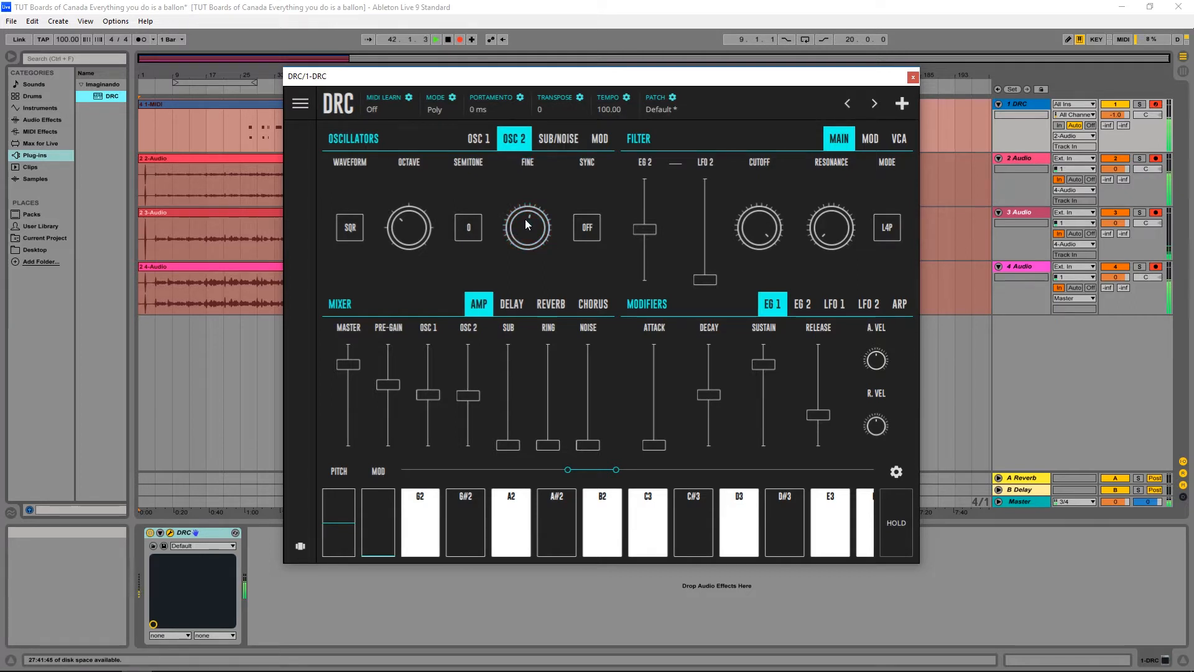
pyautogui.moveTo(527, 227); pyautogui.dragTo(526, 206)
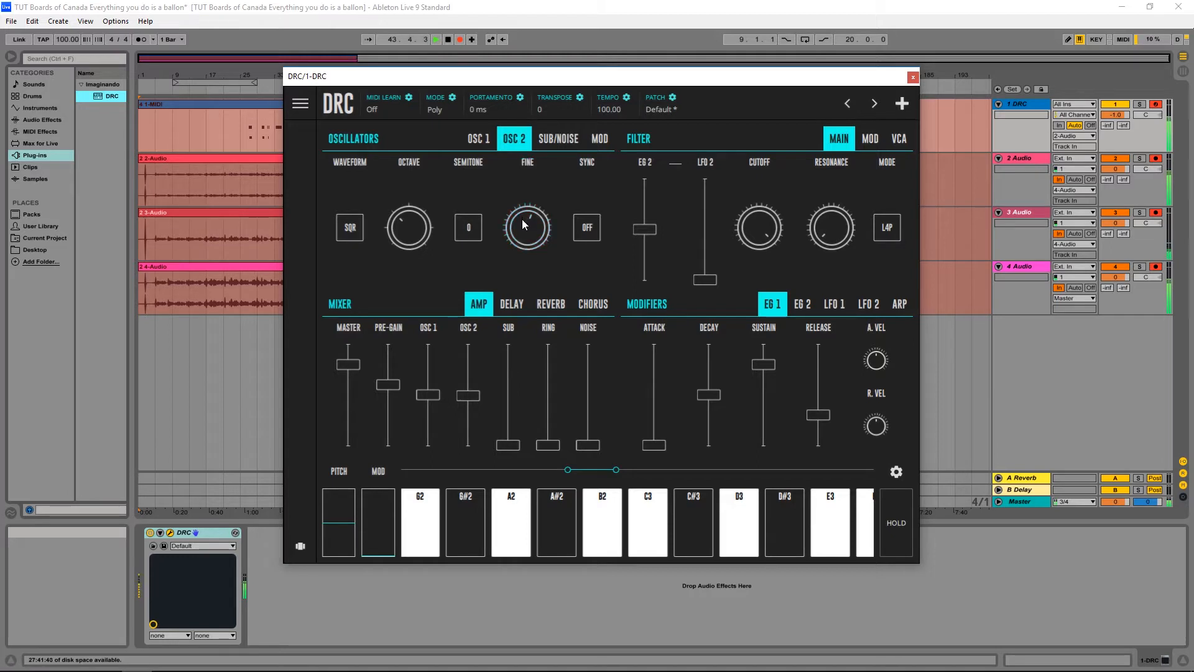
# Enable DRC's chorus with a much slower rate, then return to the OSC 1 settings.
pyautogui.click(593, 303)
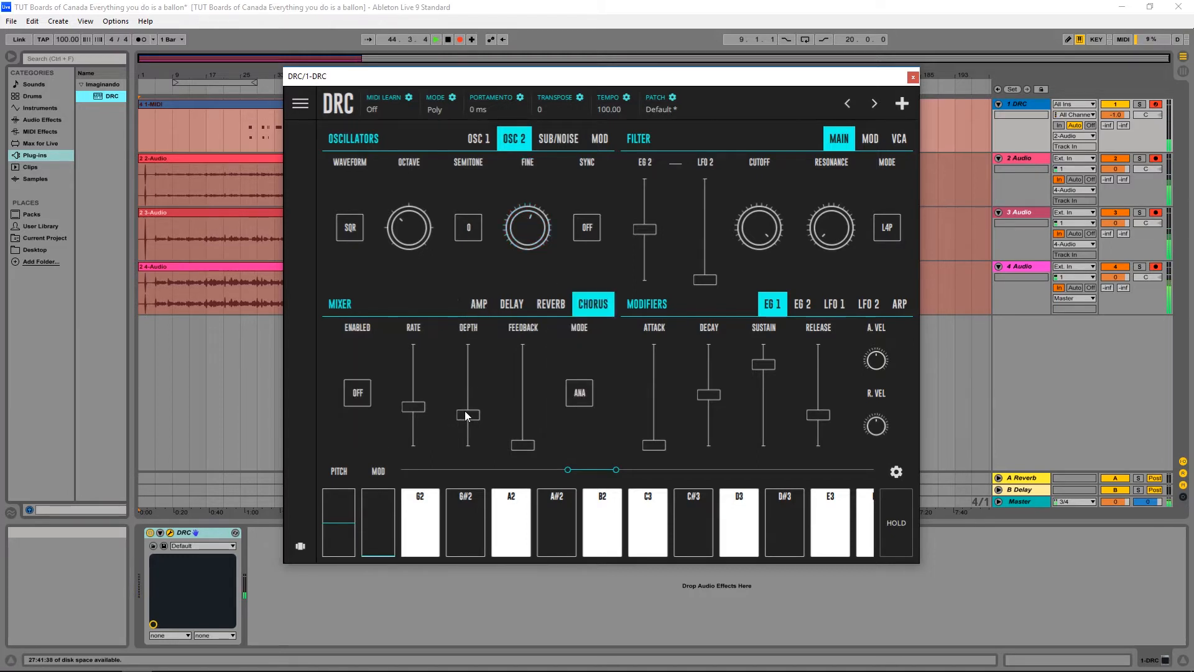
pyautogui.click(357, 392)
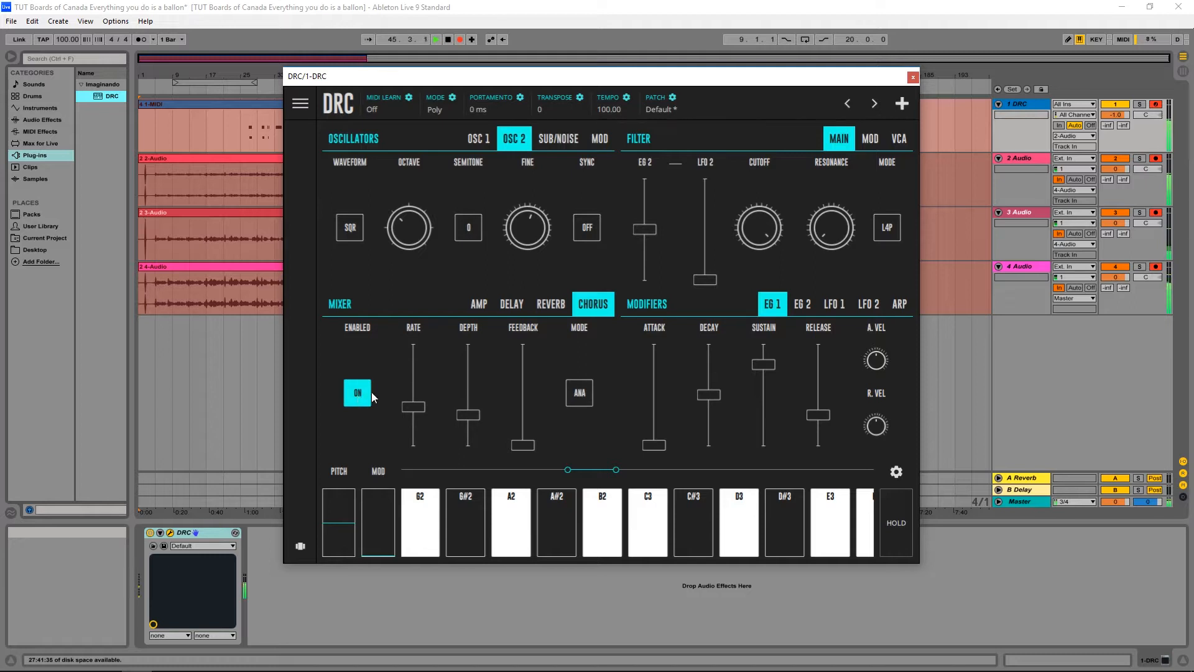
pyautogui.moveTo(414, 359); pyautogui.dragTo(414, 410)
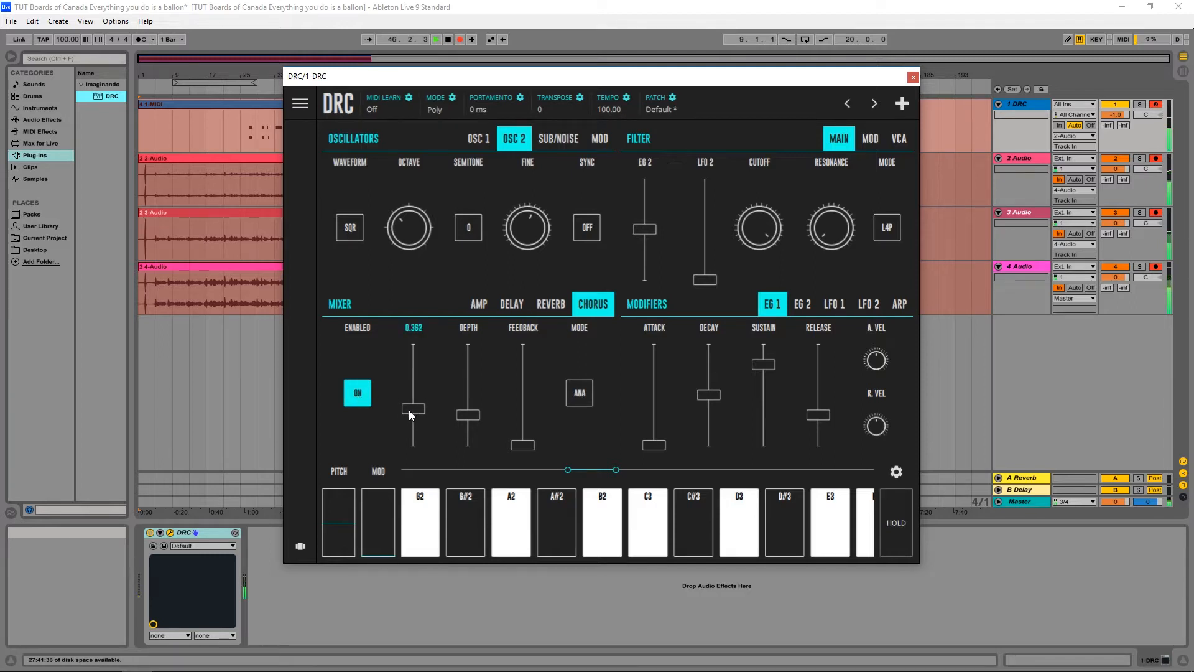
pyautogui.moveTo(413, 410); pyautogui.dragTo(413, 427)
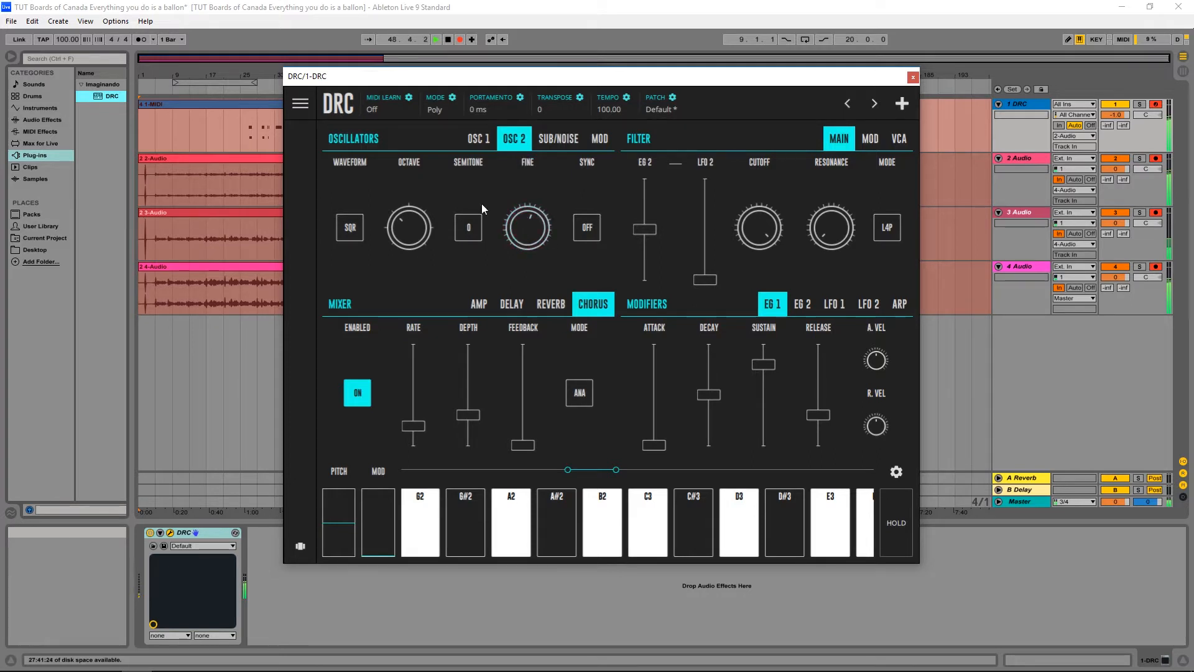
pyautogui.click(479, 138)
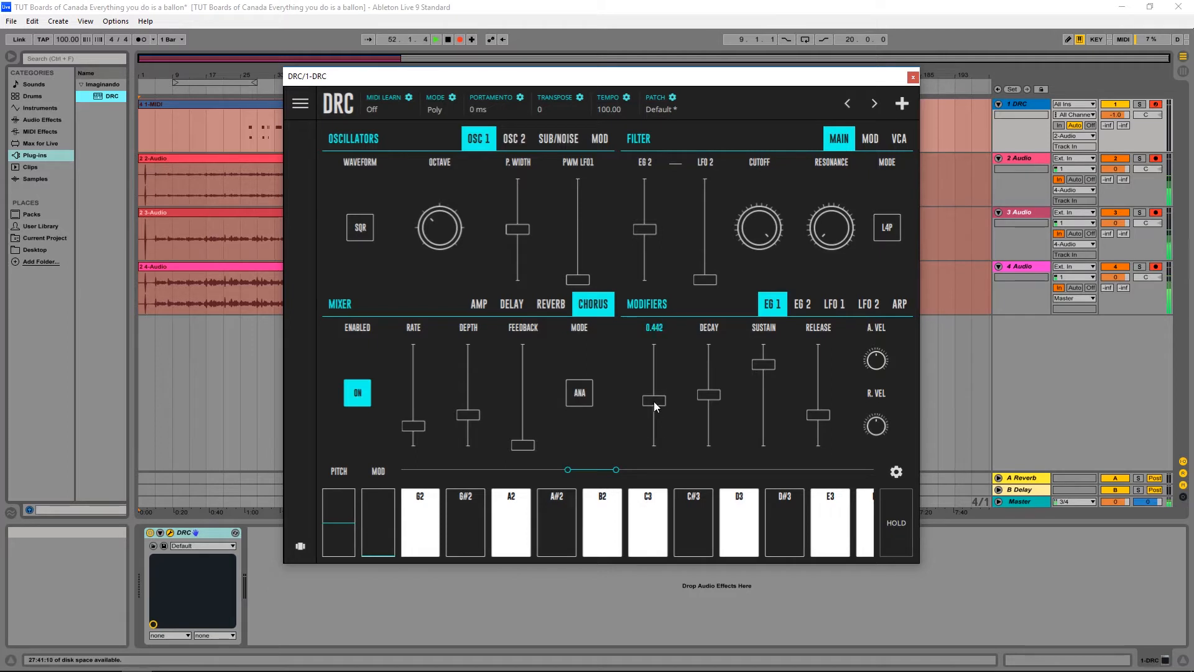
# Raise the EG 1 Attack and Release sliders for slower swells and longer tails.
pyautogui.moveTo(654, 401); pyautogui.dragTo(654, 407)
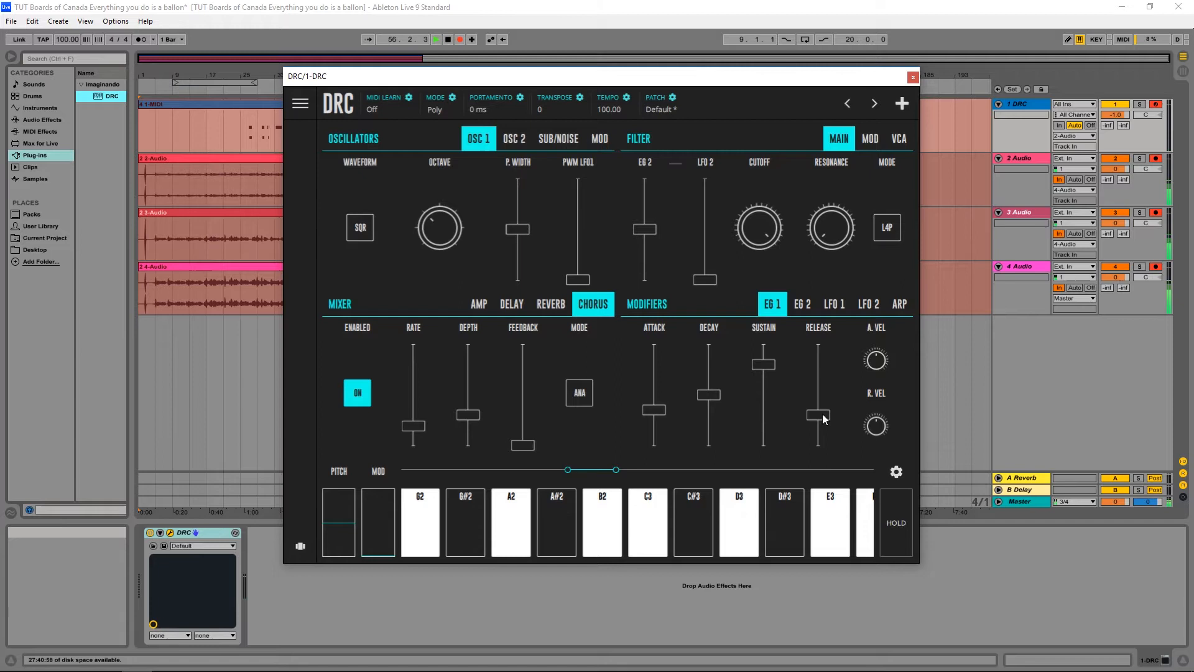
pyautogui.moveTo(819, 417); pyautogui.dragTo(819, 403)
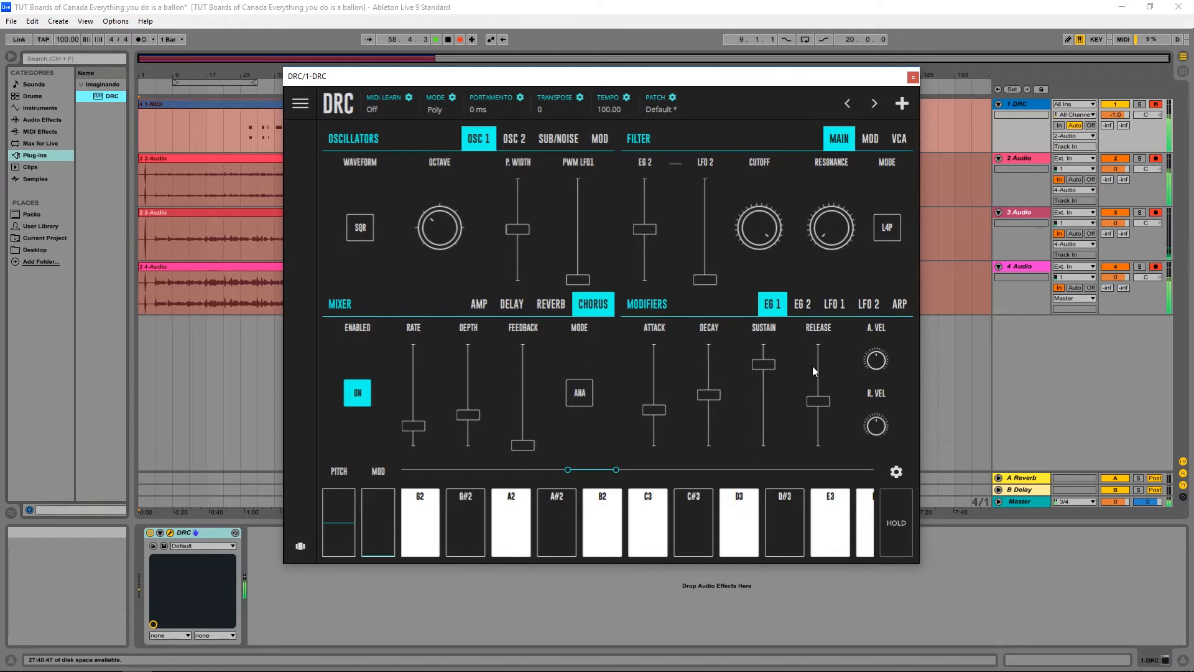
pyautogui.moveTo(765, 245)
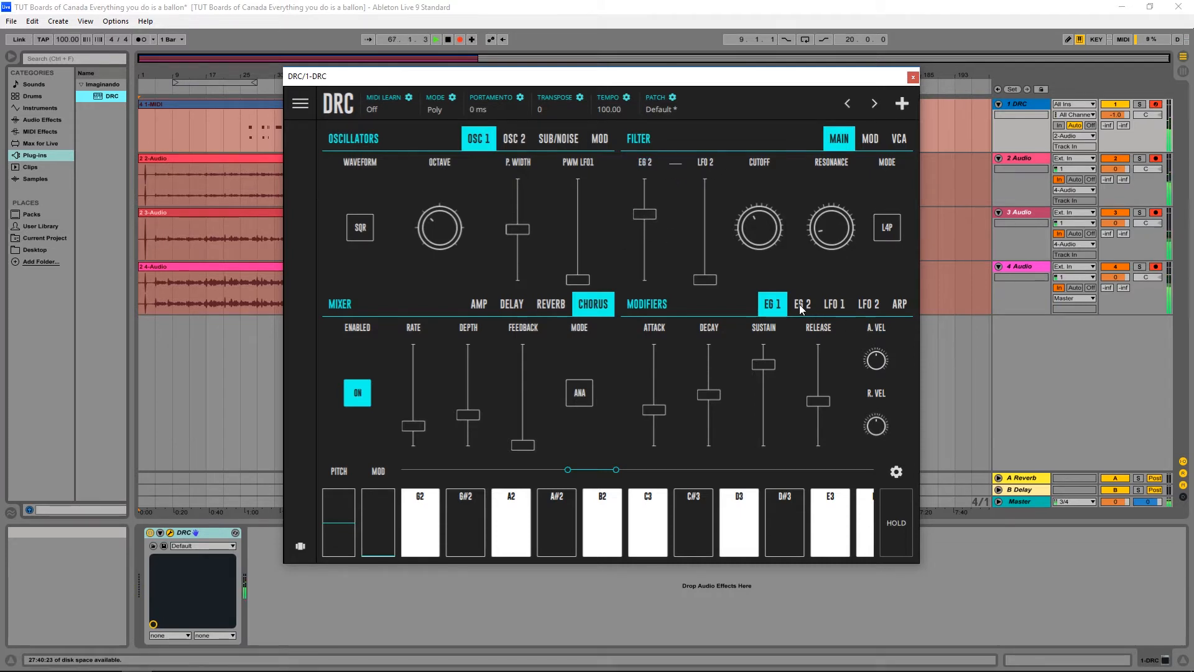
# Show the EG 2 envelope settings and lengthen its attack.
pyautogui.click(802, 303)
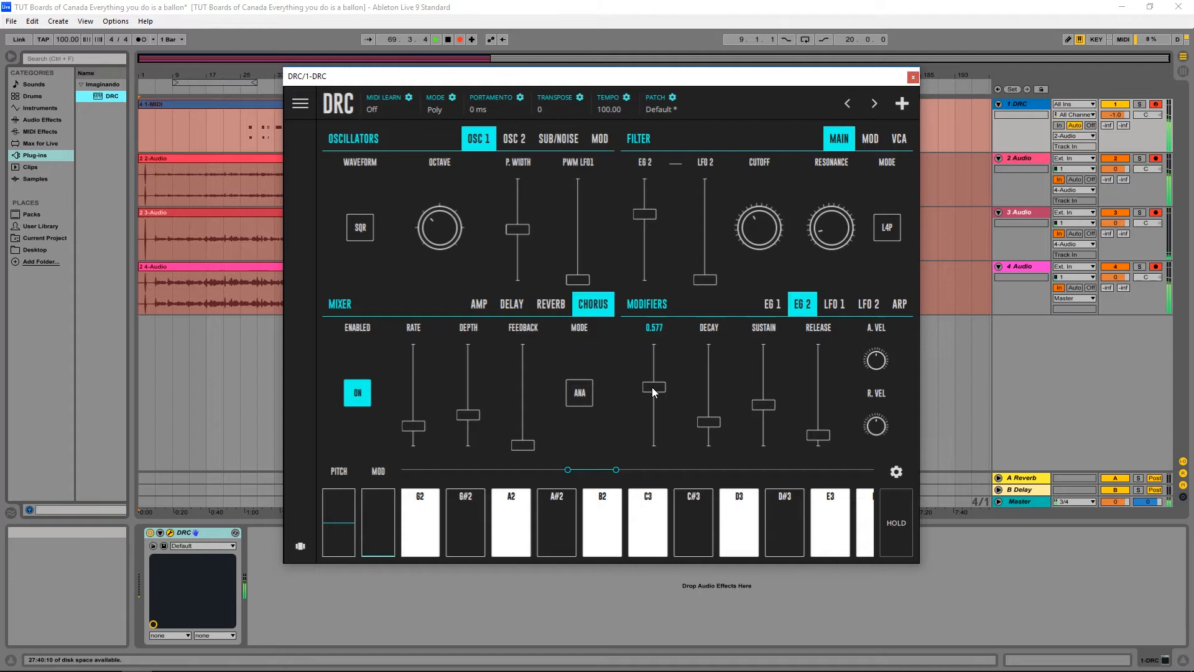
pyautogui.moveTo(654, 384); pyautogui.dragTo(654, 396)
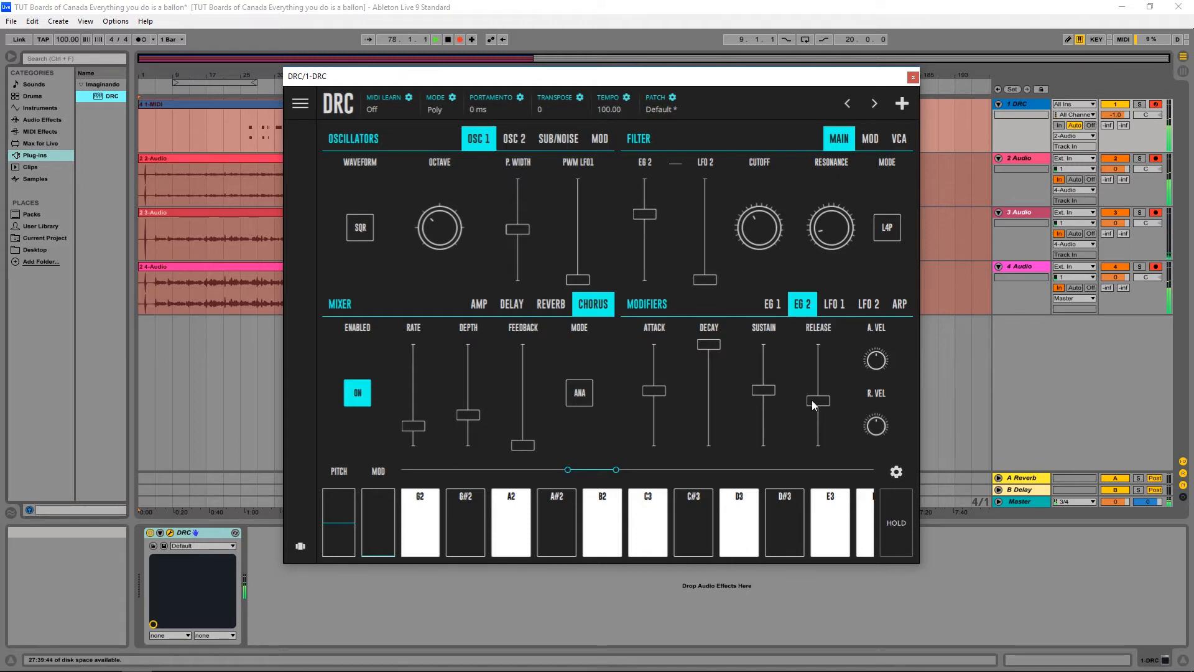
# Raise reverb decay to about 0.80 and increase amount, then ease back the filter's EG 2 amount.
pyautogui.click(550, 304)
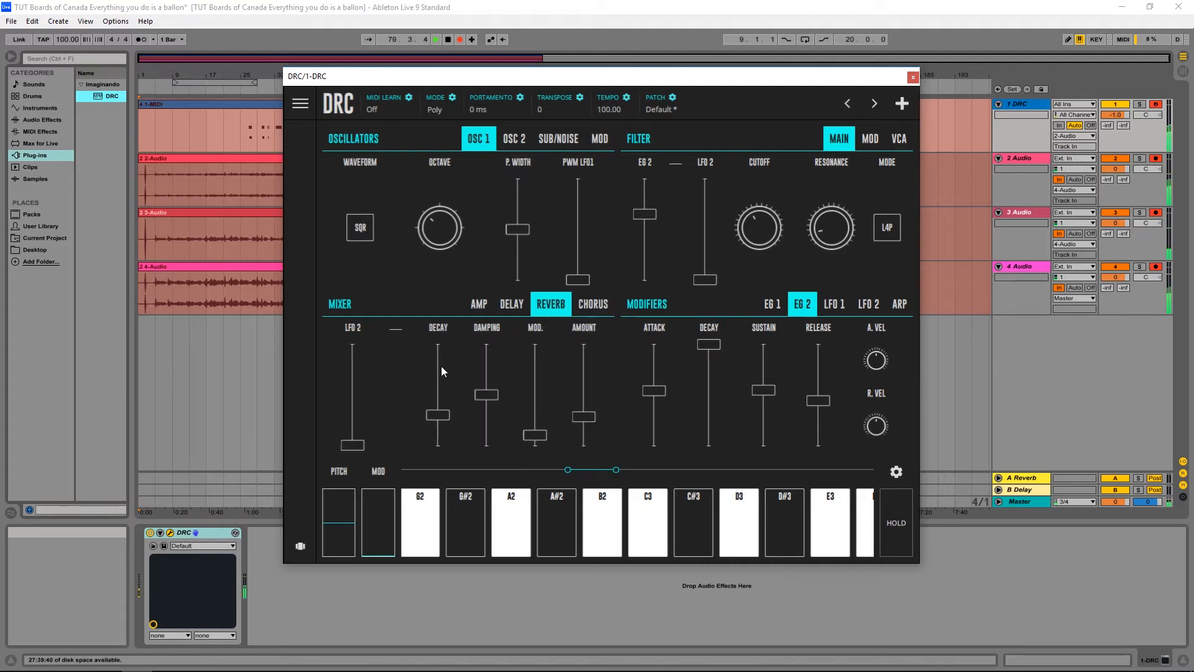
pyautogui.moveTo(438, 415); pyautogui.dragTo(438, 364)
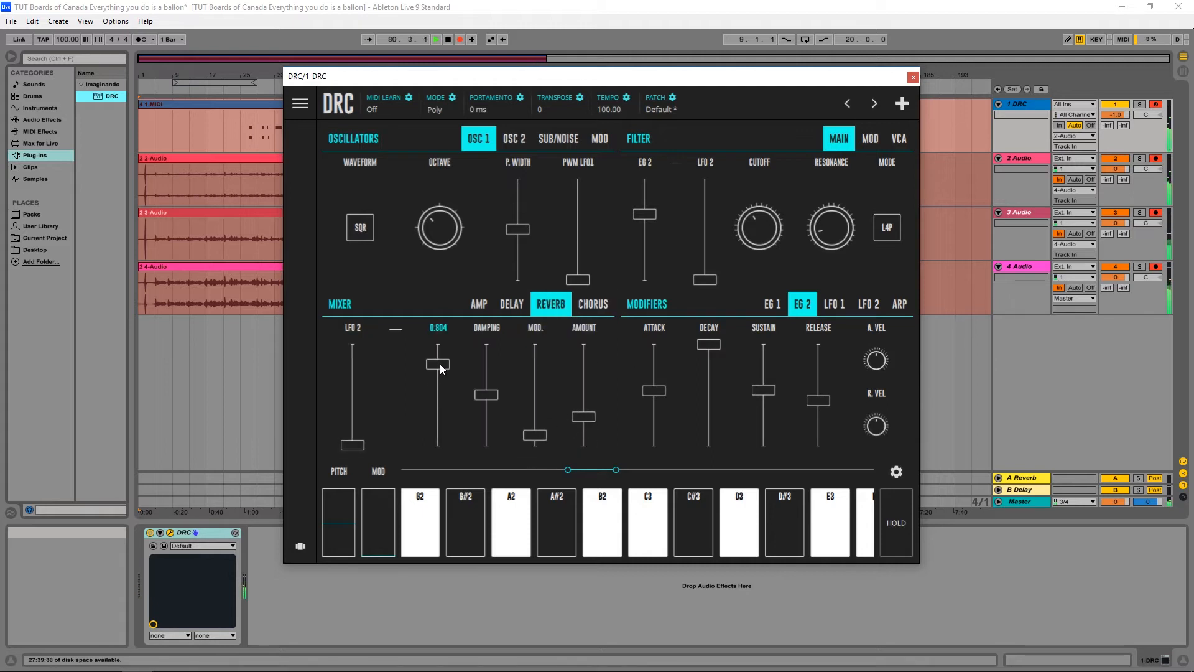
pyautogui.moveTo(437, 364); pyautogui.dragTo(437, 358)
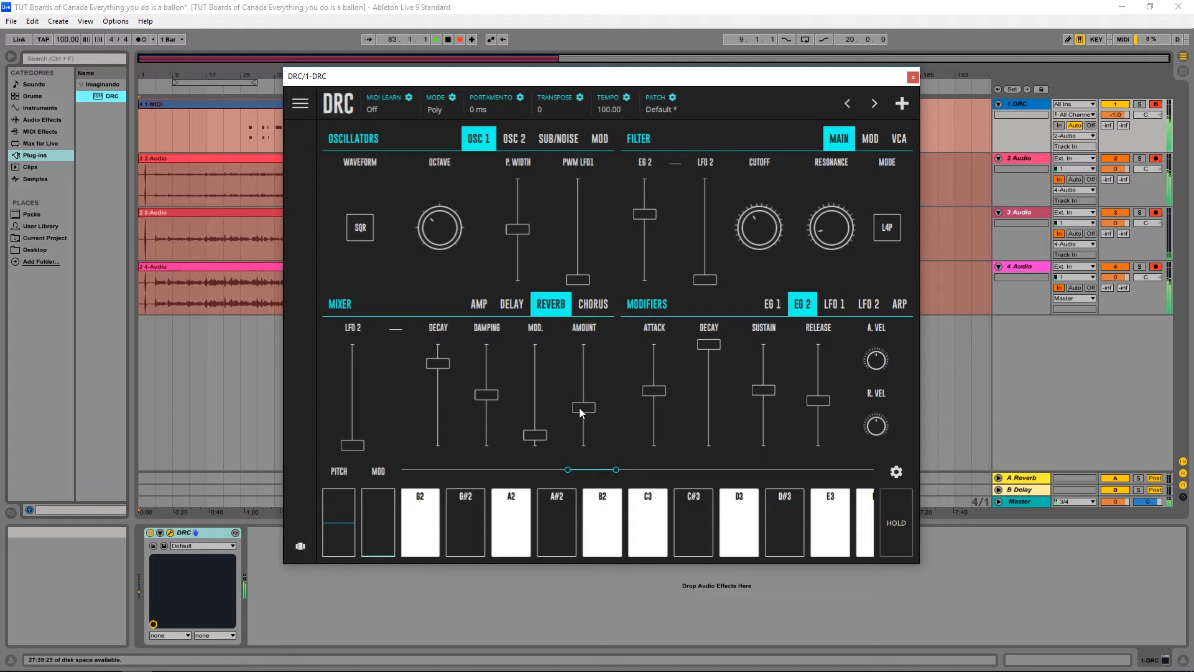
pyautogui.moveTo(759, 227); pyautogui.dragTo(758, 221)
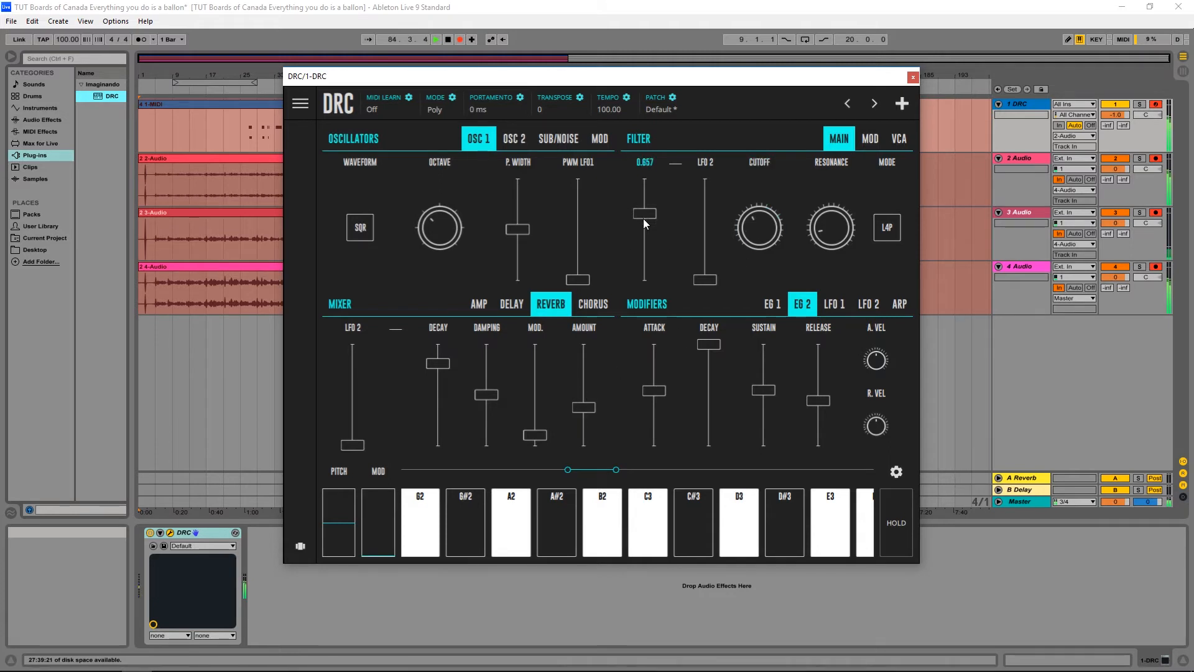
pyautogui.moveTo(643, 211); pyautogui.dragTo(643, 221)
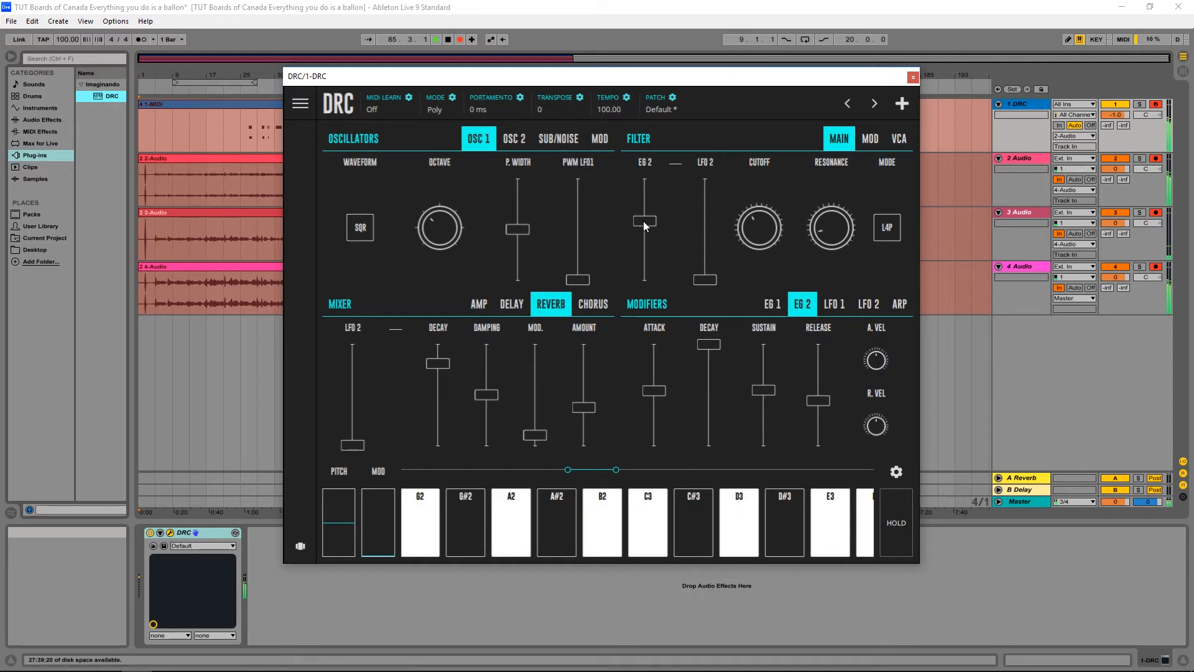